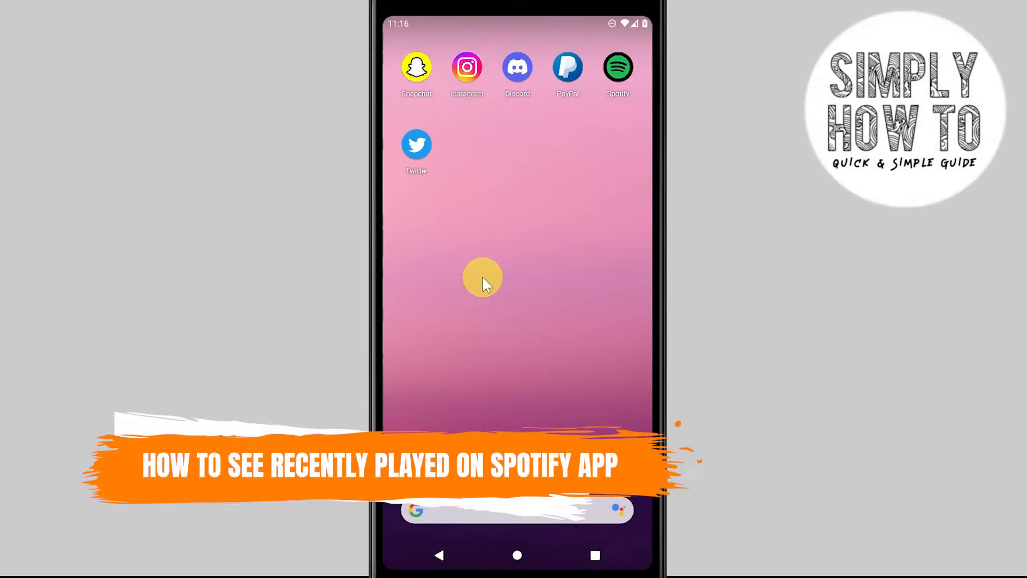
pyautogui.moveTo(505, 274)
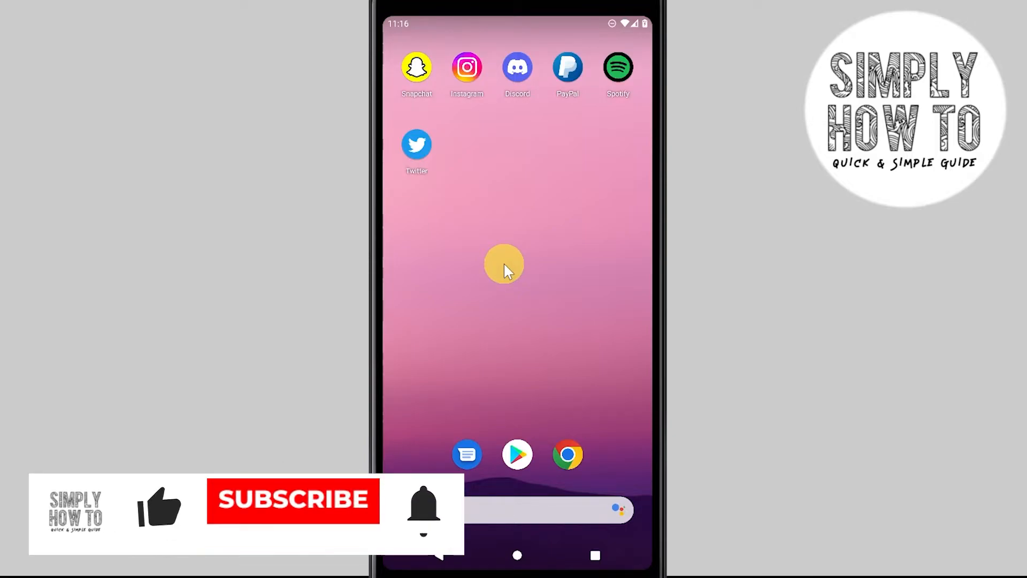
# Launch Spotify from the home screen and show the full Recently played history
pyautogui.click(292, 499)
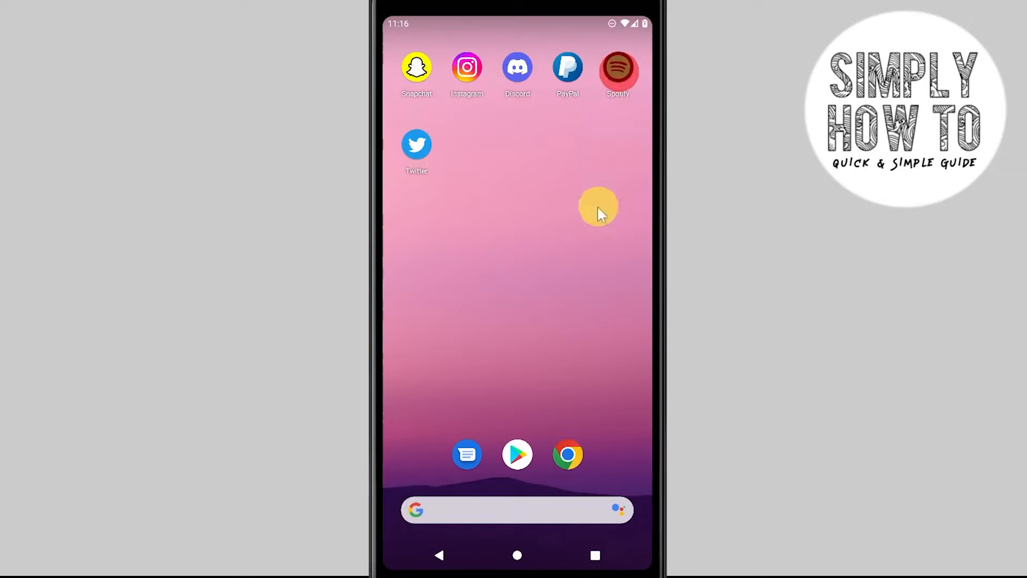
pyautogui.click(618, 65)
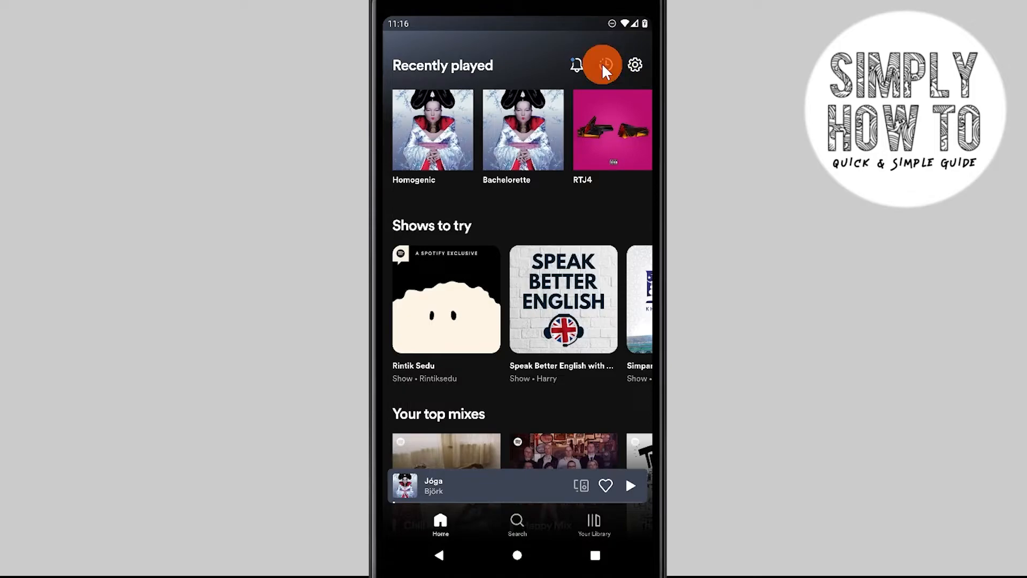
pyautogui.click(603, 64)
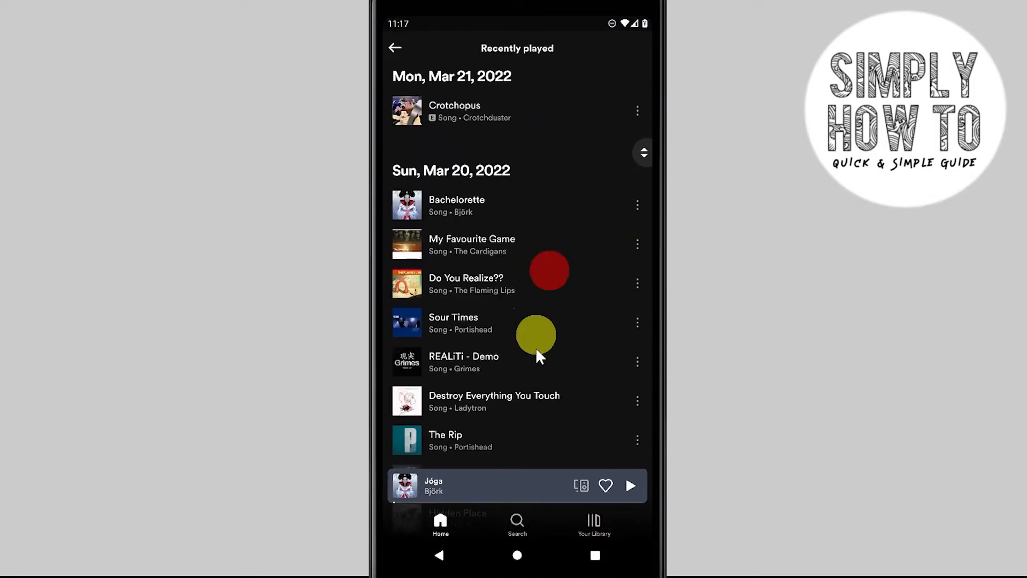
# Scroll the history to the top so the Tue, May 31, 2022 group is visible
pyautogui.scroll(-3)
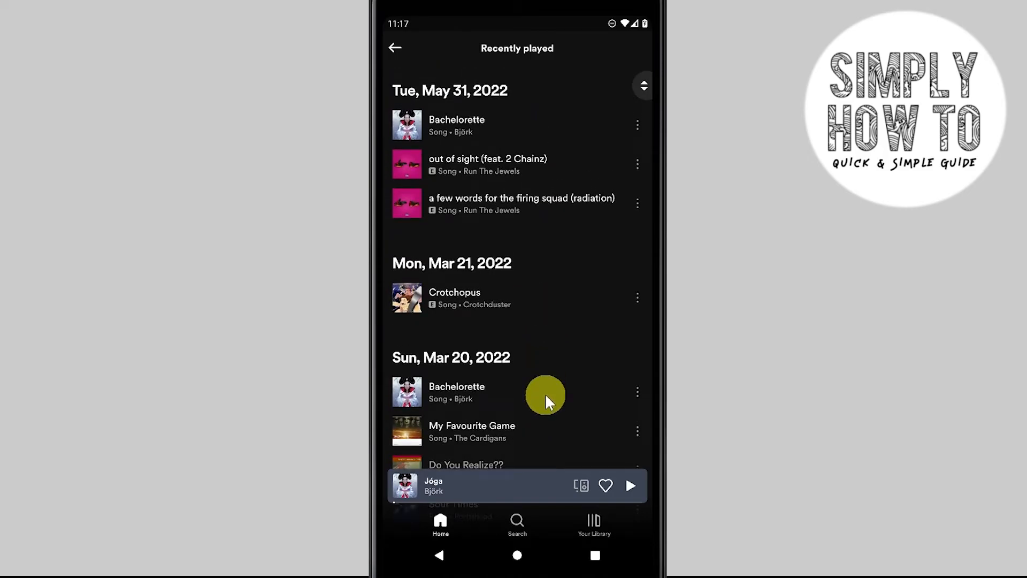
pyautogui.moveTo(560, 321)
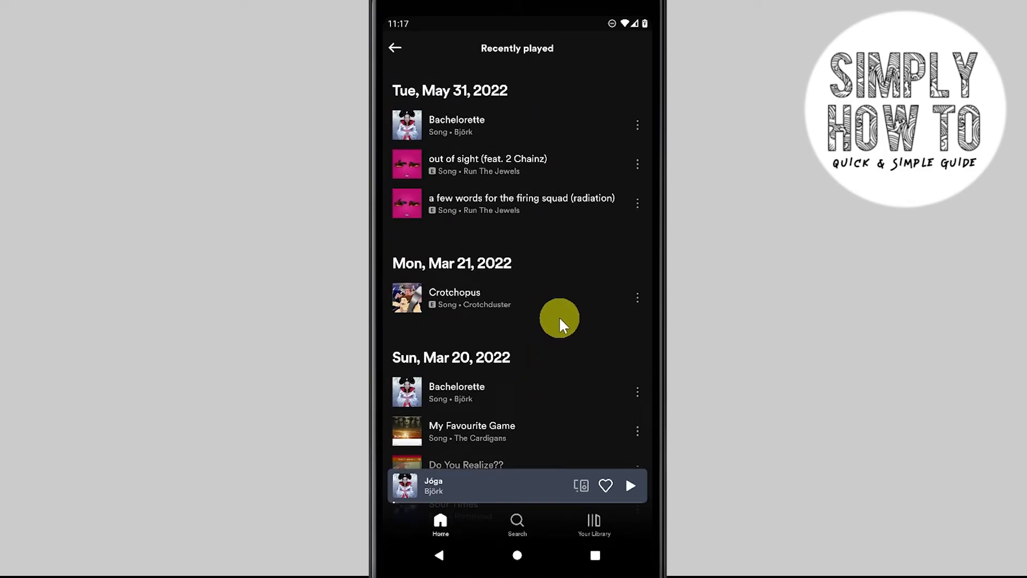
pyautogui.moveTo(554, 217)
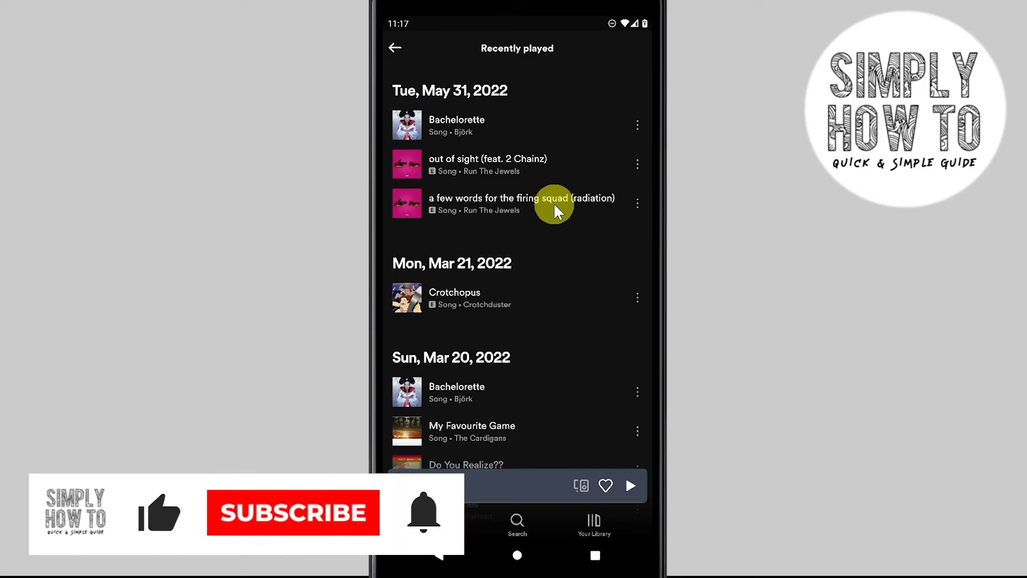
pyautogui.click(292, 513)
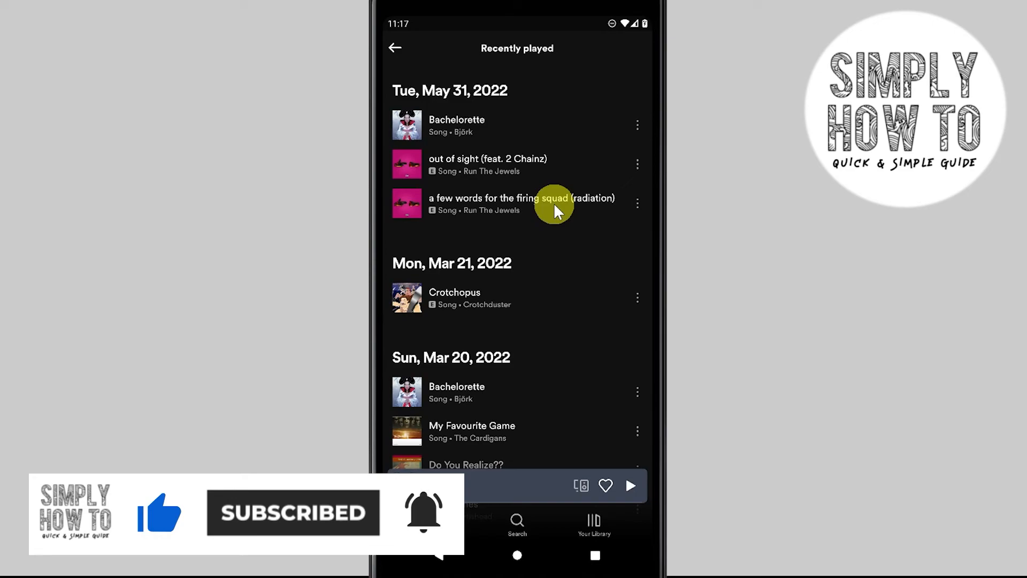